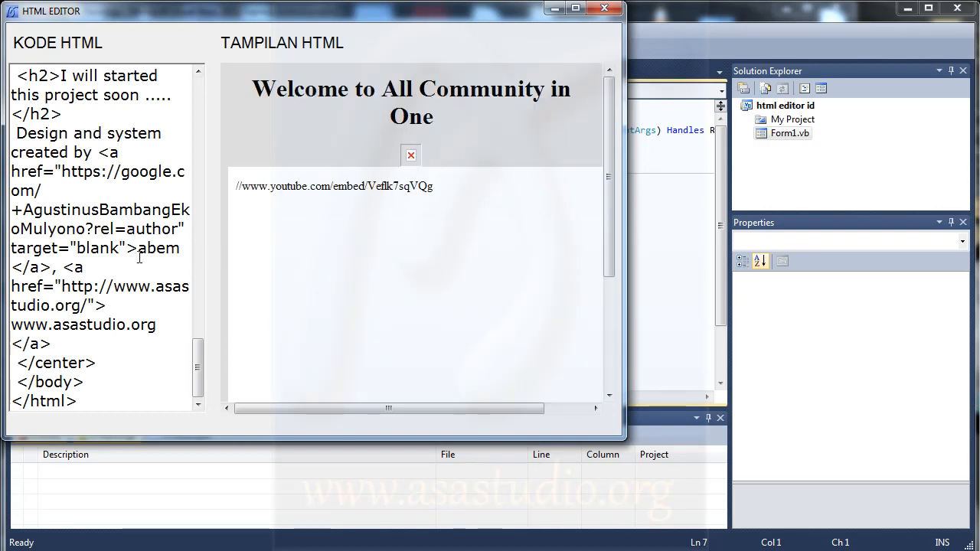
{"action": "mouse_move", "coordinate": [43, 150]}
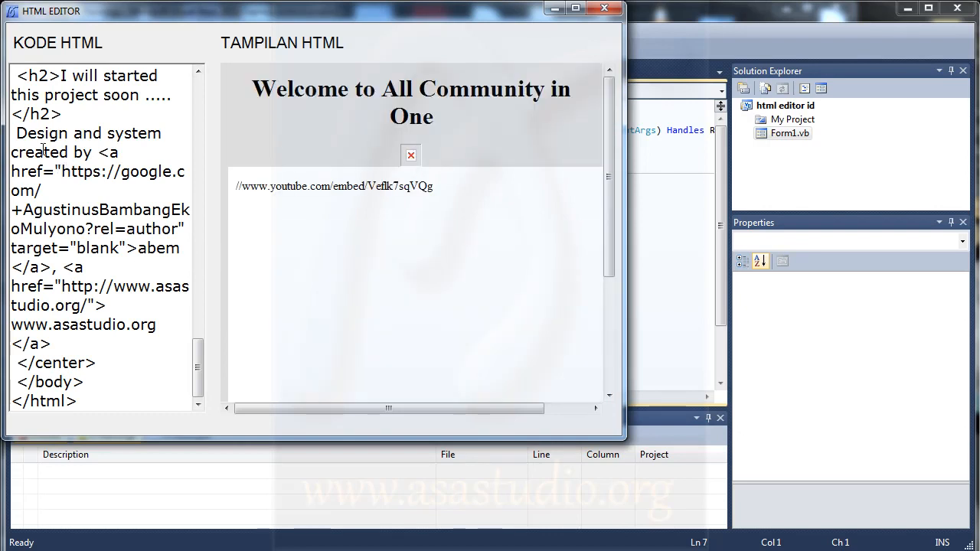
Scroll through the HTML code and preview of the running editor demo, then return to the IDE
{"action": "scroll", "scroll_direction": "up", "scroll_amount": 3}
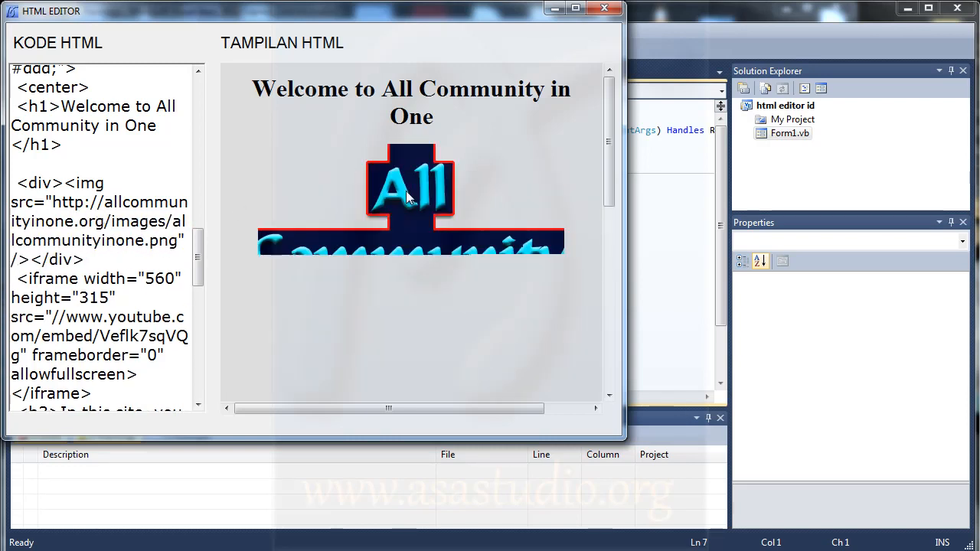
{"action": "scroll", "scroll_direction": "down", "scroll_amount": 3}
{"action": "type", "text": "http:"}
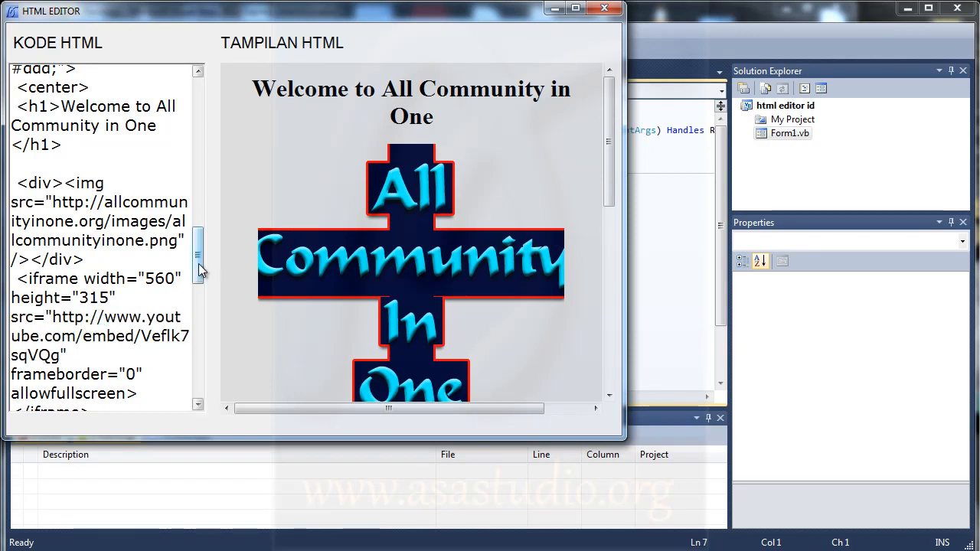
{"action": "scroll", "scroll_direction": "down", "scroll_amount": 3}
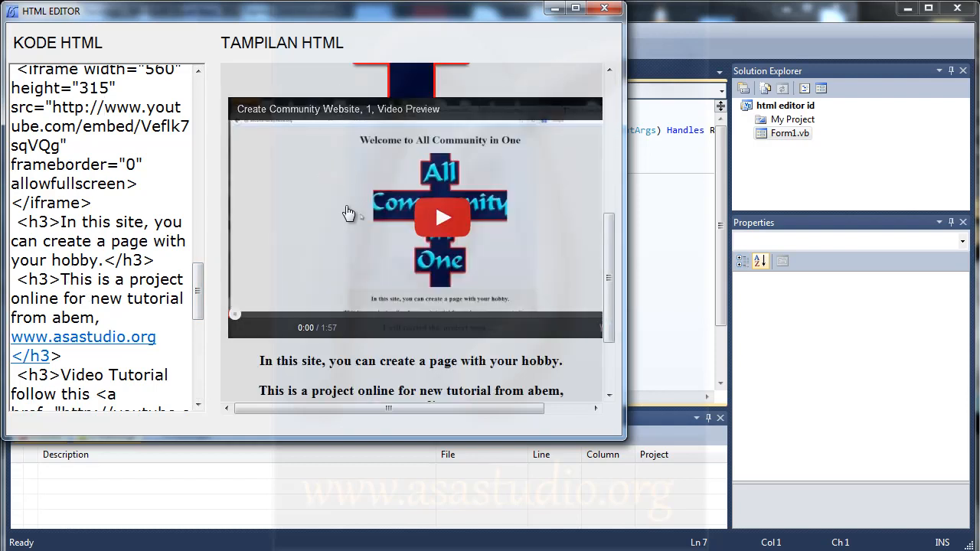
{"action": "left_click_drag", "start_coordinate": [389, 408], "coordinate": [490, 407]}
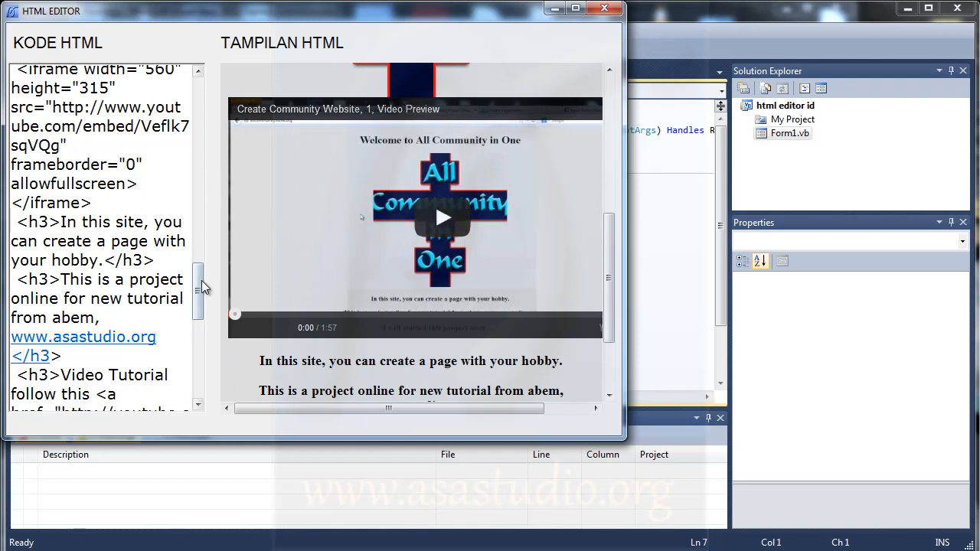
{"action": "scroll", "scroll_direction": "up", "scroll_amount": 3}
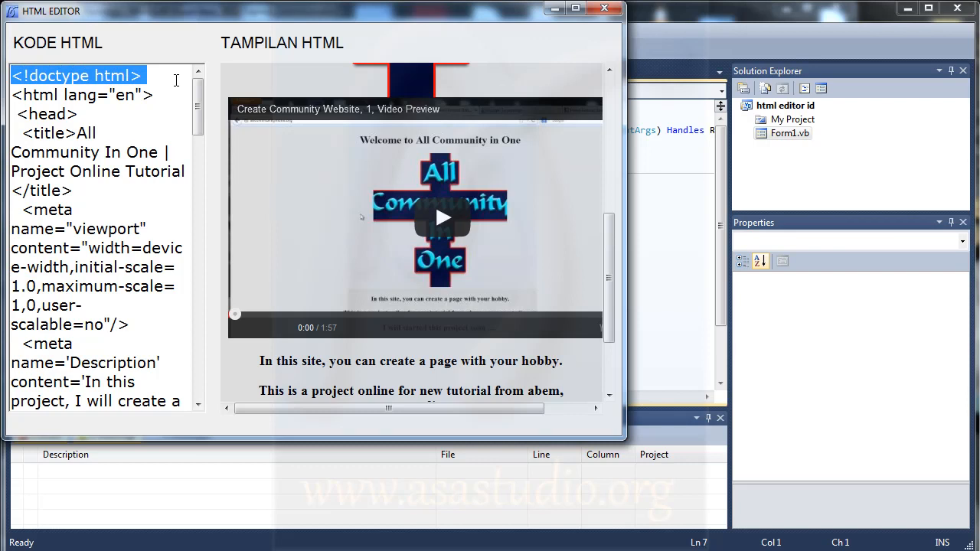
{"action": "mouse_move", "coordinate": [213, 222]}
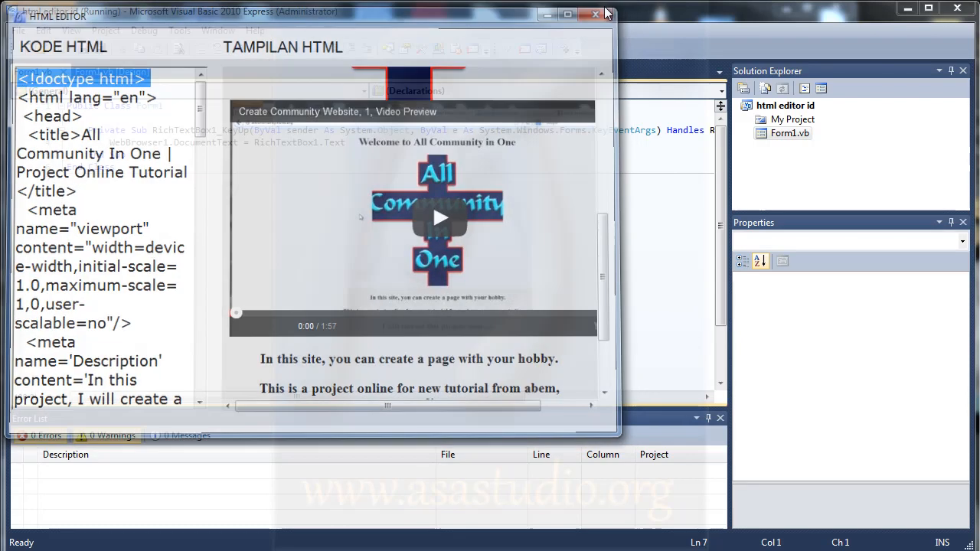
Create a Windows Forms Application project named 'html editor en'
{"action": "left_click", "coordinate": [594, 14]}
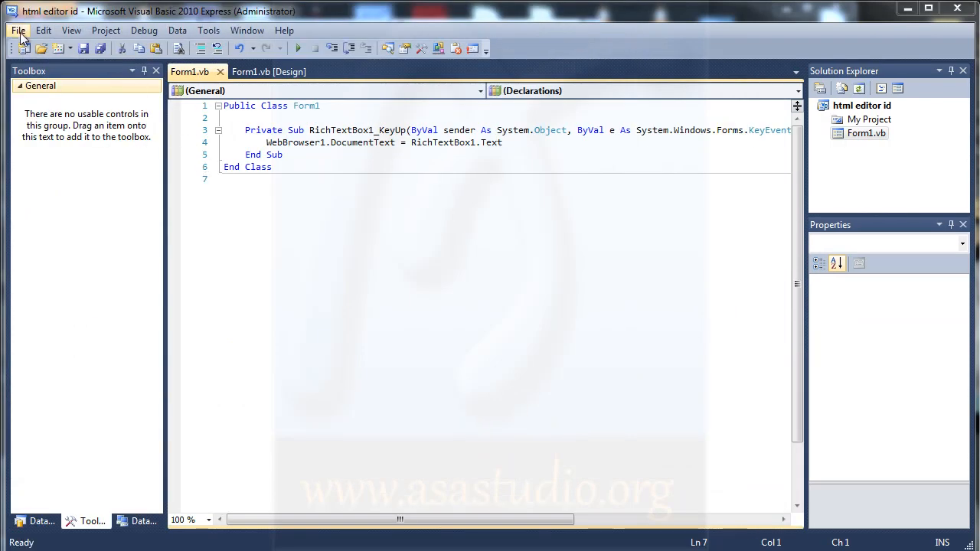
{"action": "left_click", "coordinate": [18, 30]}
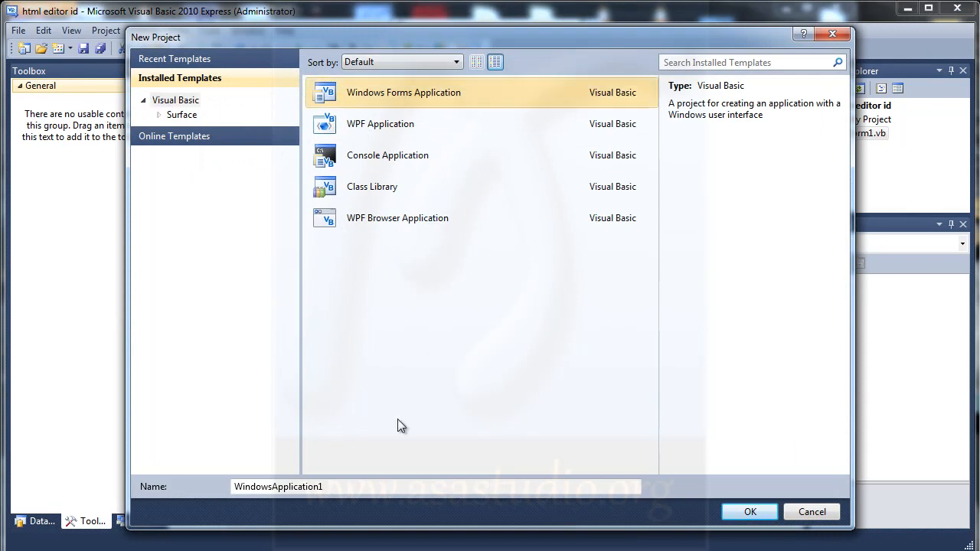
{"action": "triple_click", "coordinate": [431, 487]}
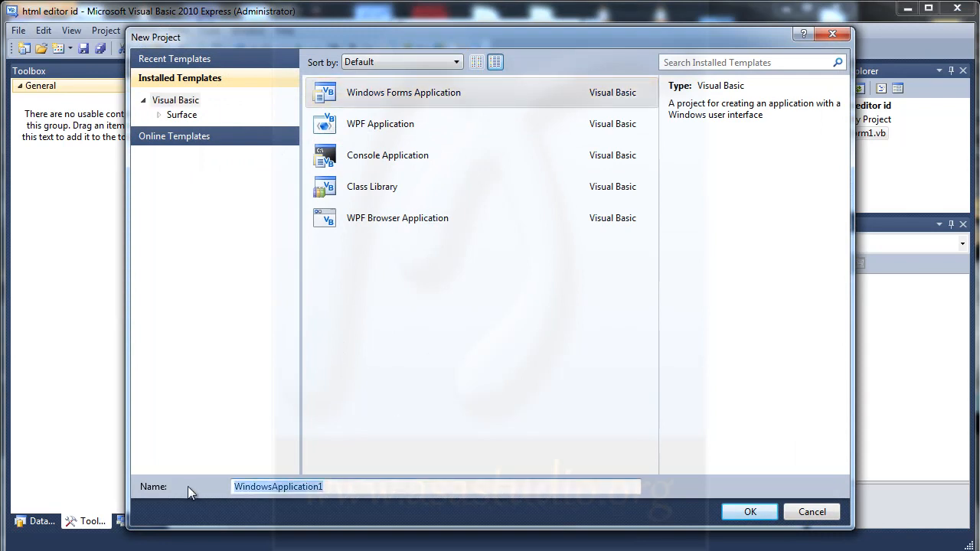
{"action": "type", "text": "html ed"}
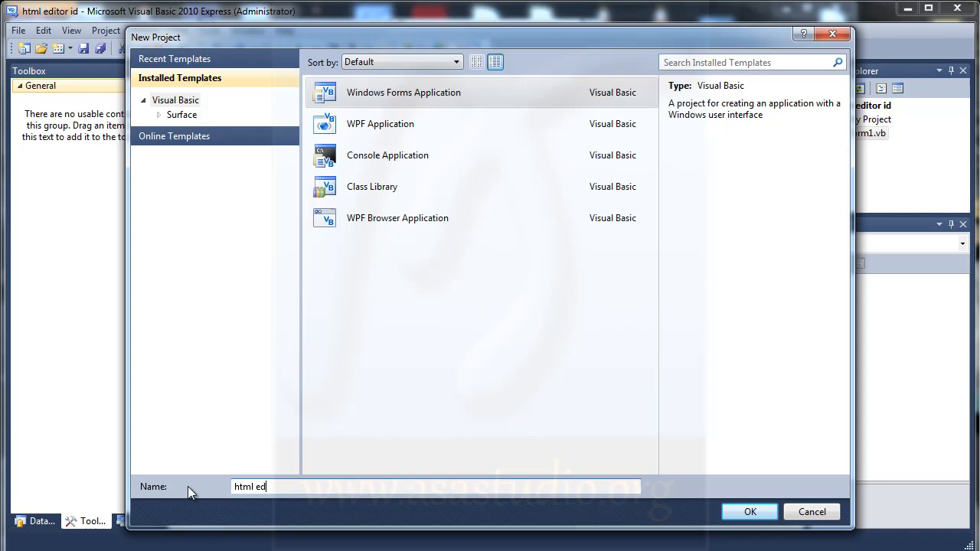
{"action": "type", "text": "itor e"}
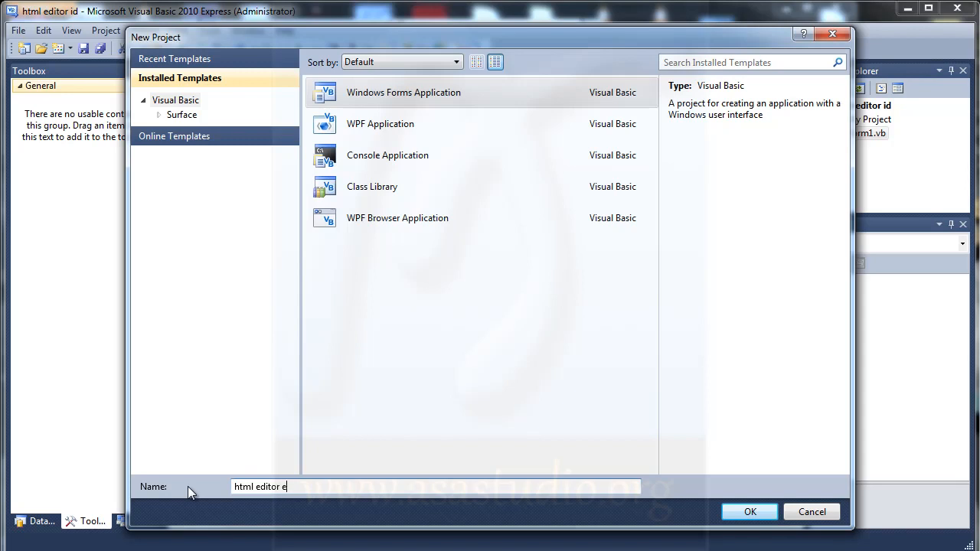
{"action": "left_click", "coordinate": [750, 511]}
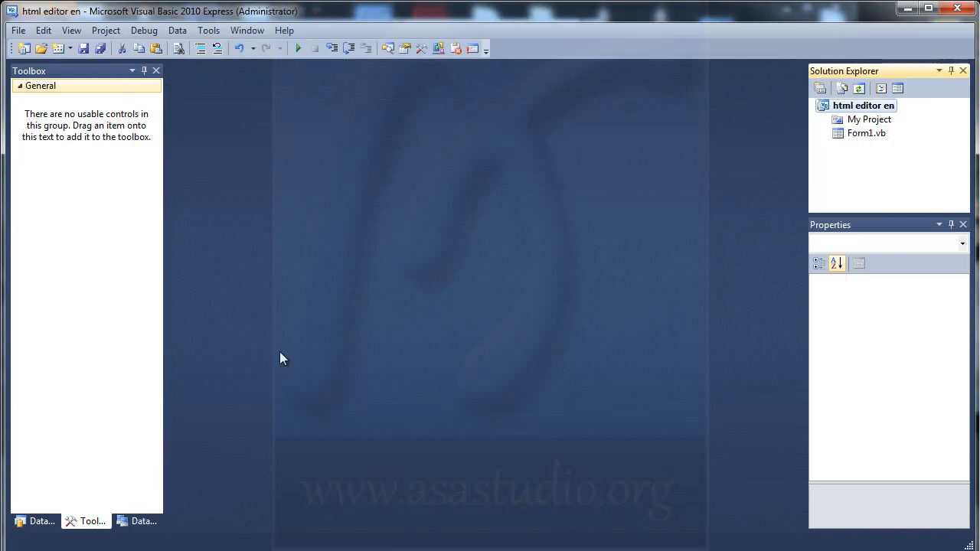
Enlarge Form1, add a Panel docked Fill and a two-pane SplitContainer
{"action": "double_click", "coordinate": [866, 131]}
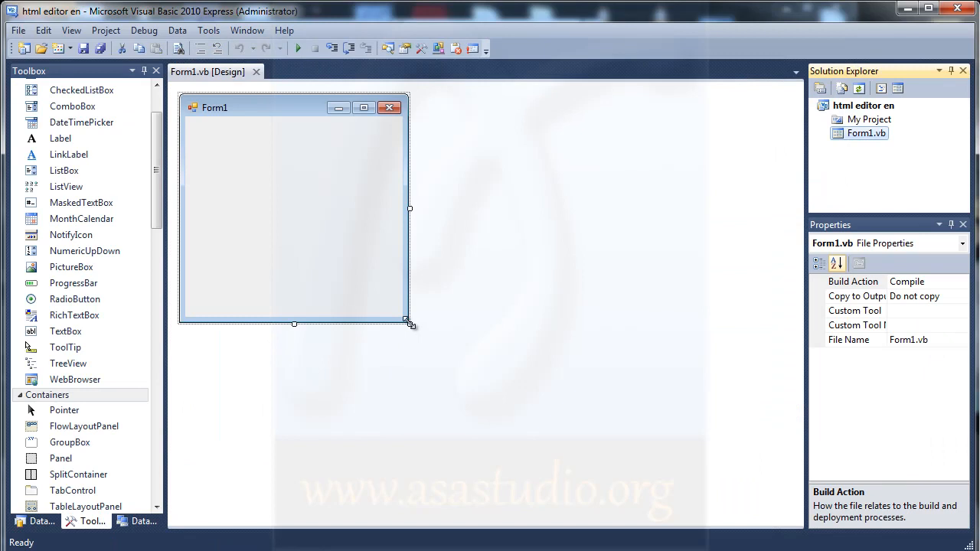
{"action": "left_click_drag", "start_coordinate": [410, 322], "coordinate": [796, 514]}
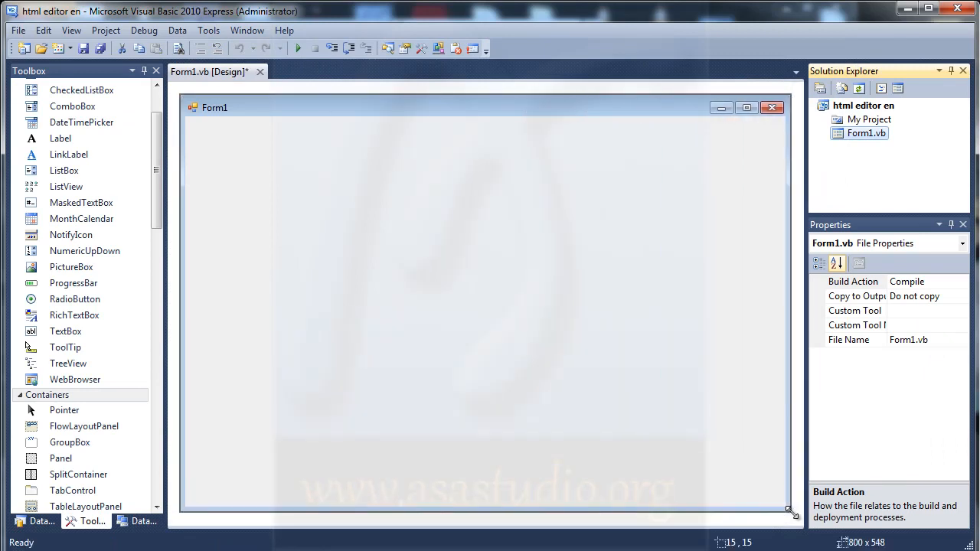
{"action": "scroll", "scroll_direction": "down", "scroll_amount": 3}
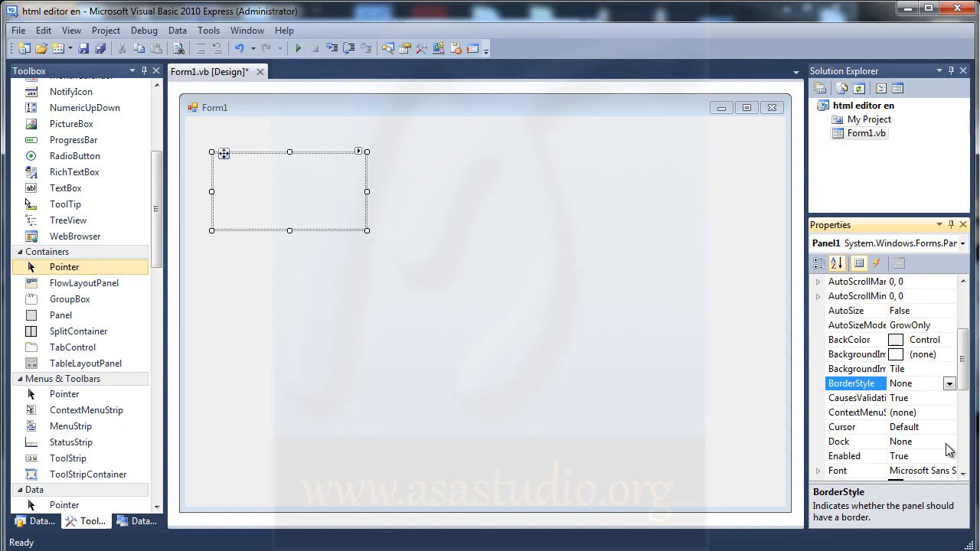
{"action": "left_click", "coordinate": [895, 441]}
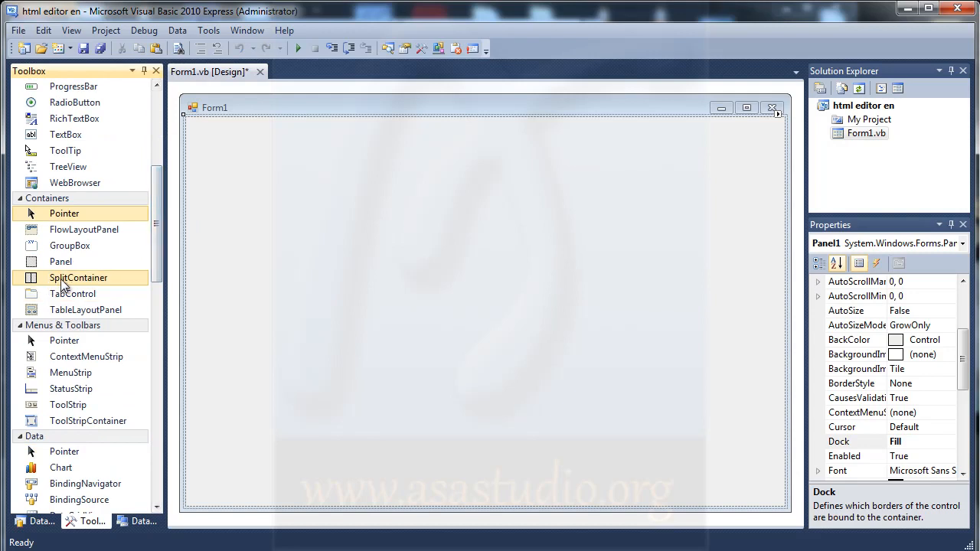
{"action": "double_click", "coordinate": [78, 277]}
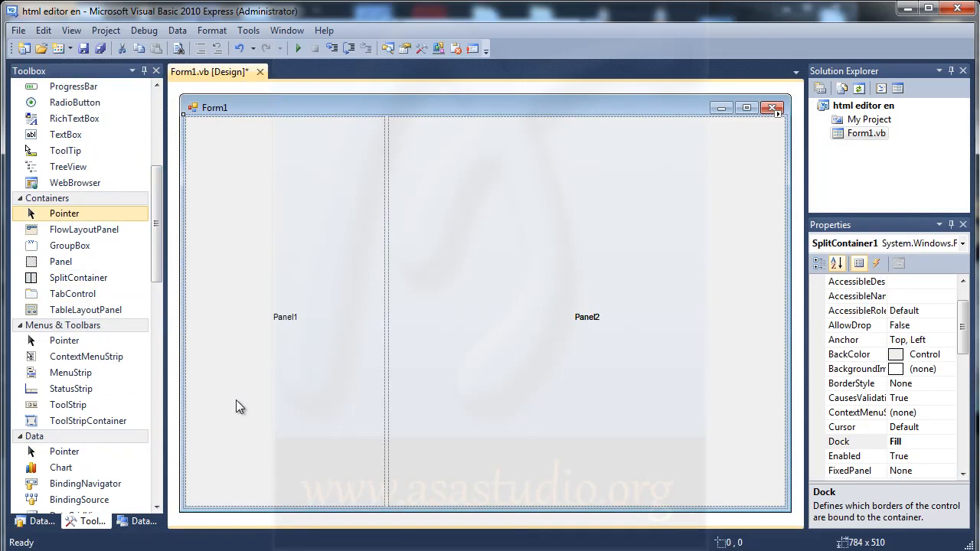
{"action": "scroll", "scroll_direction": "up", "scroll_amount": 3}
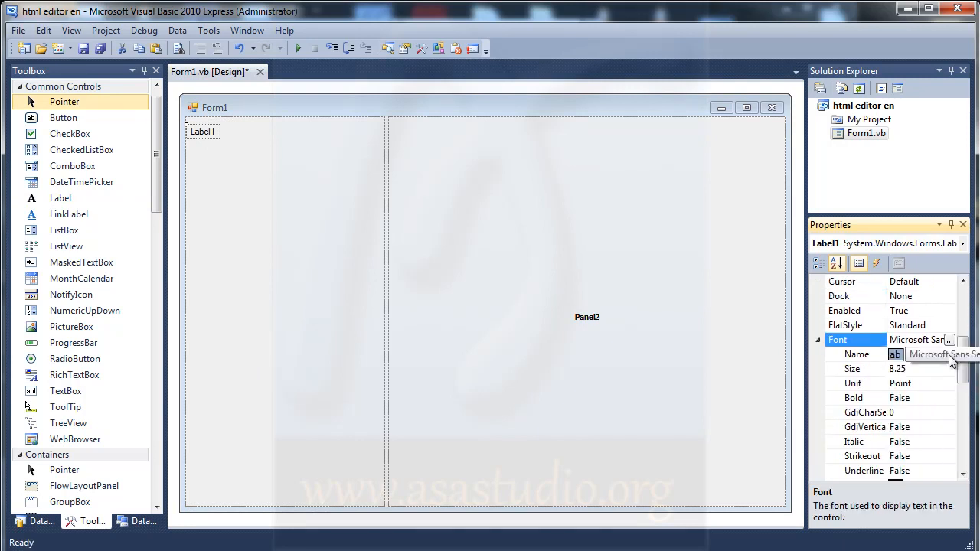
Set labels to font size 15 reading 'HTML PREVIEW' in Panel2 and 'HTML CODE' in Panel1
{"action": "left_click", "coordinate": [851, 368]}
{"action": "type", "text": "15"}
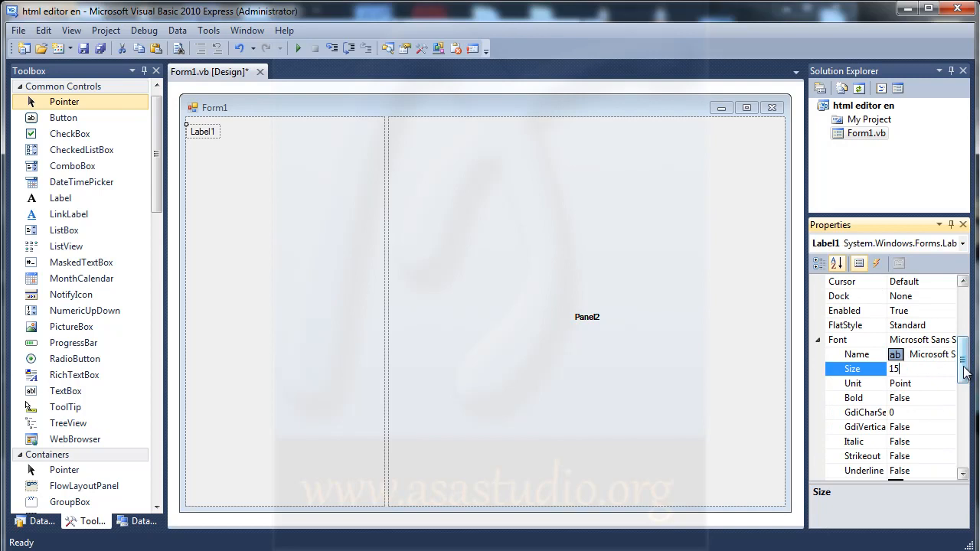
{"action": "key", "text": "Return"}
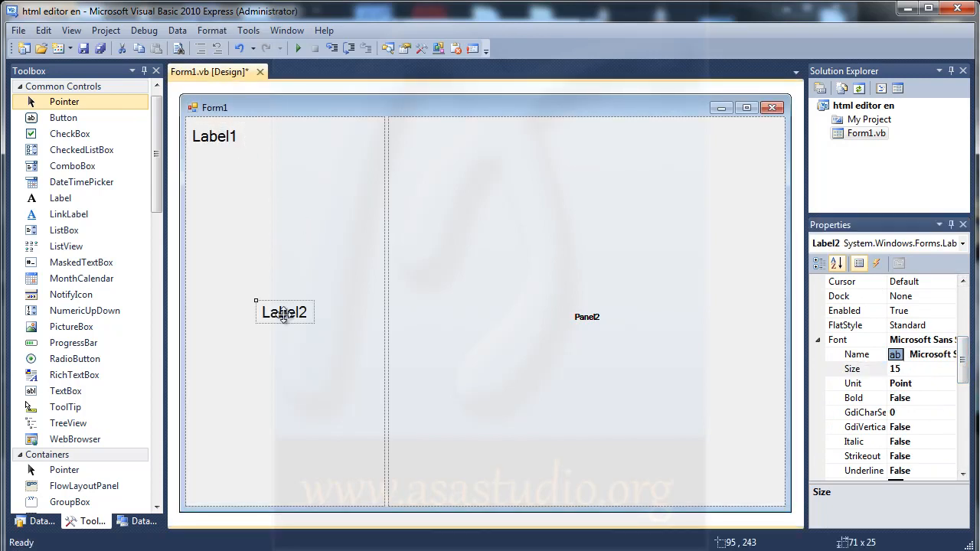
{"action": "left_click_drag", "start_coordinate": [284, 312], "coordinate": [416, 134]}
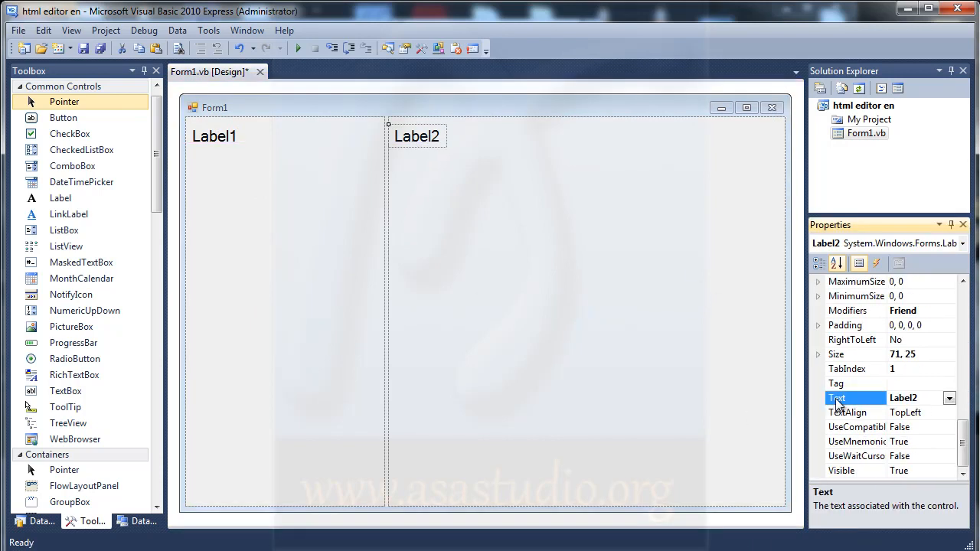
{"action": "type", "text": "HTML PRE"}
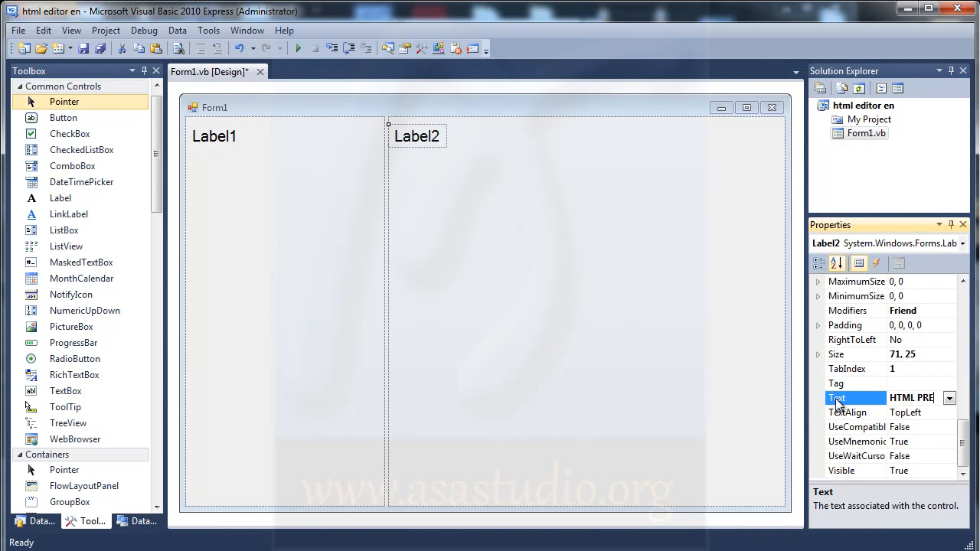
{"action": "left_click", "coordinate": [215, 137]}
{"action": "type", "text": "H"}
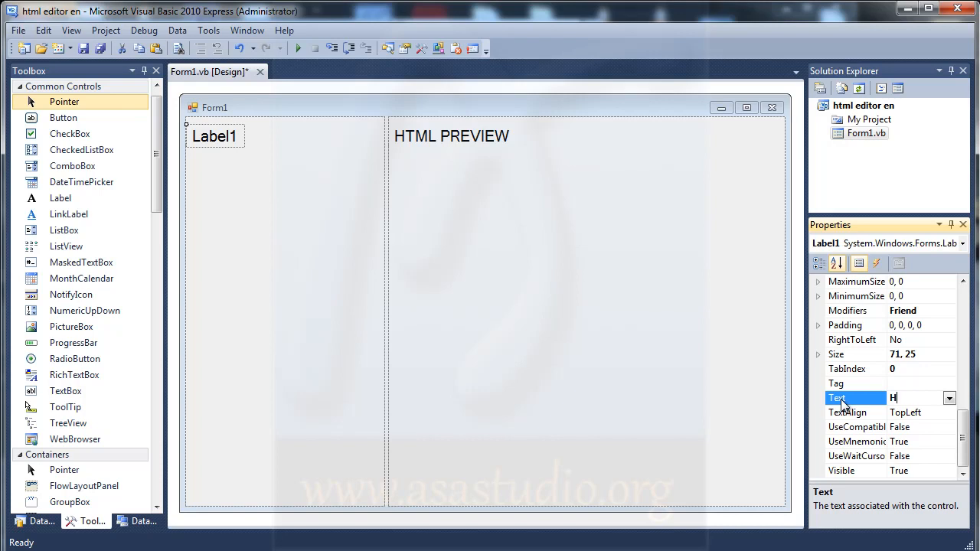
{"action": "type", "text": "TML CO"}
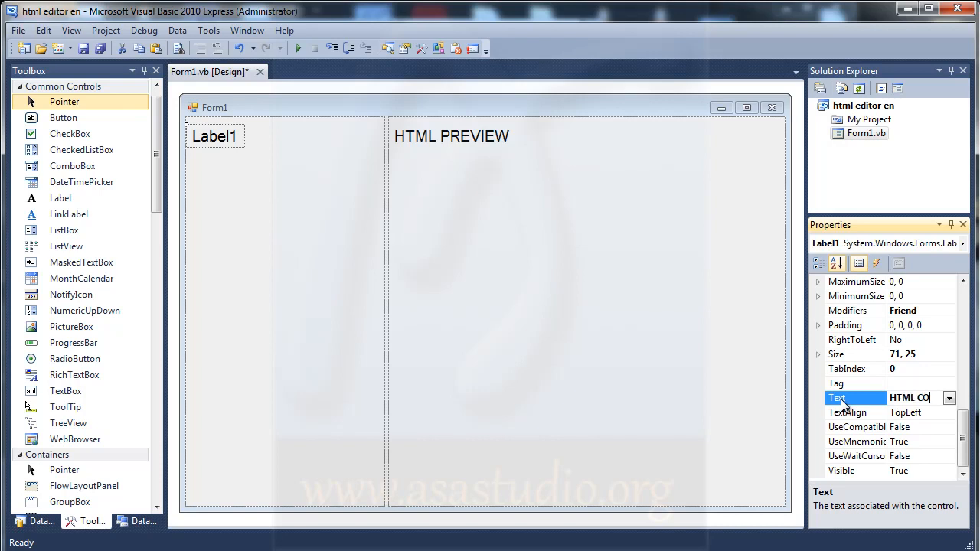
{"action": "type", "text": "HTML CODE"}
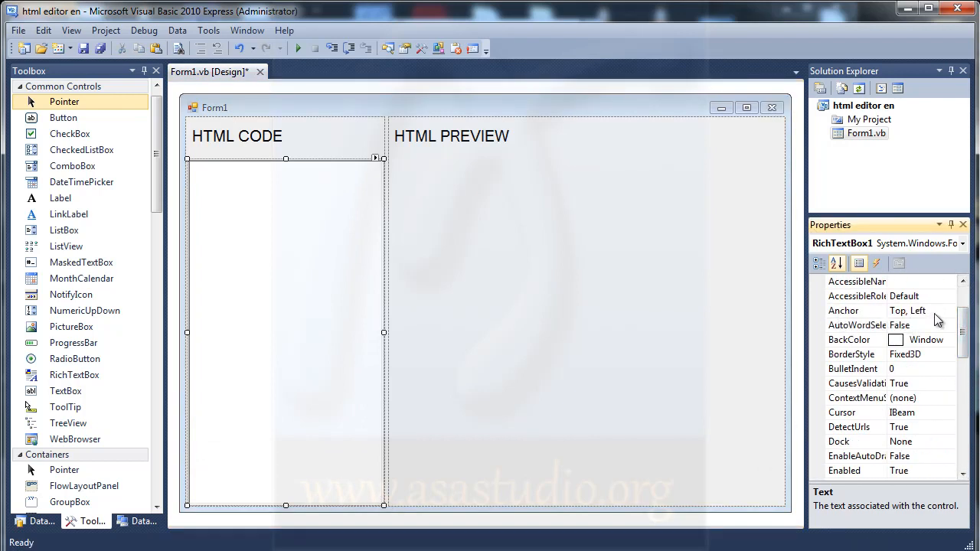
Anchor the RichTextBox and a panel-filling WebBrowser to Top, Bottom, Left, Right
{"action": "left_click", "coordinate": [950, 309]}
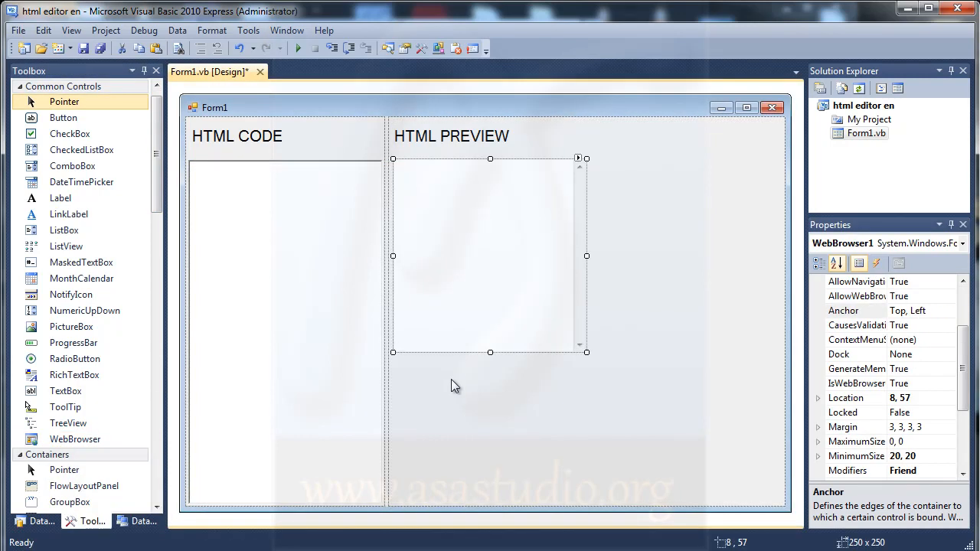
{"action": "left_click_drag", "start_coordinate": [587, 352], "coordinate": [775, 508]}
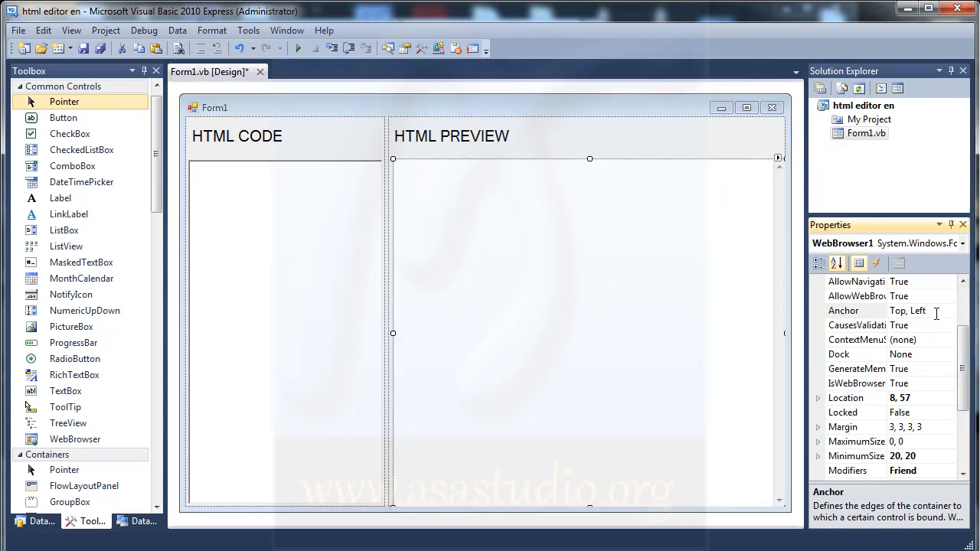
{"action": "left_click", "coordinate": [950, 311]}
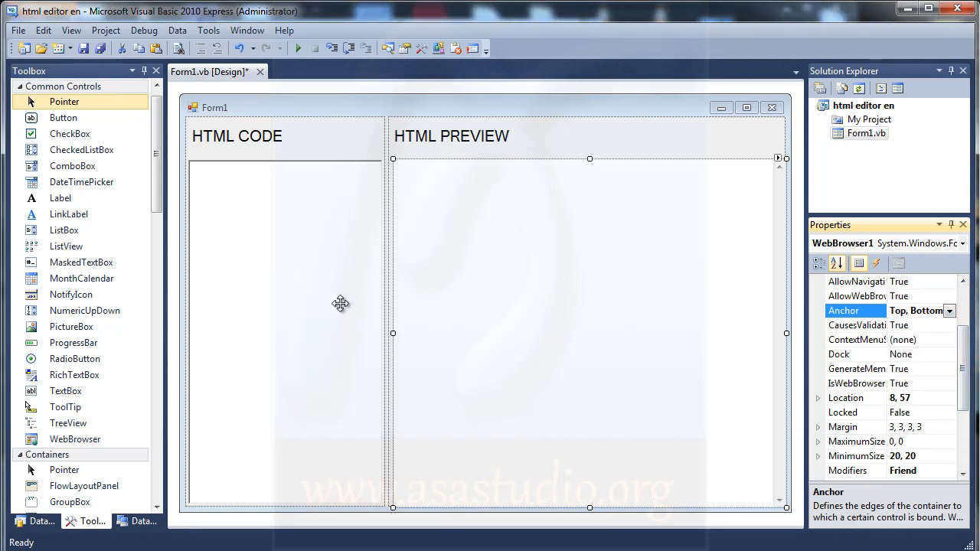
{"action": "mouse_move", "coordinate": [238, 271]}
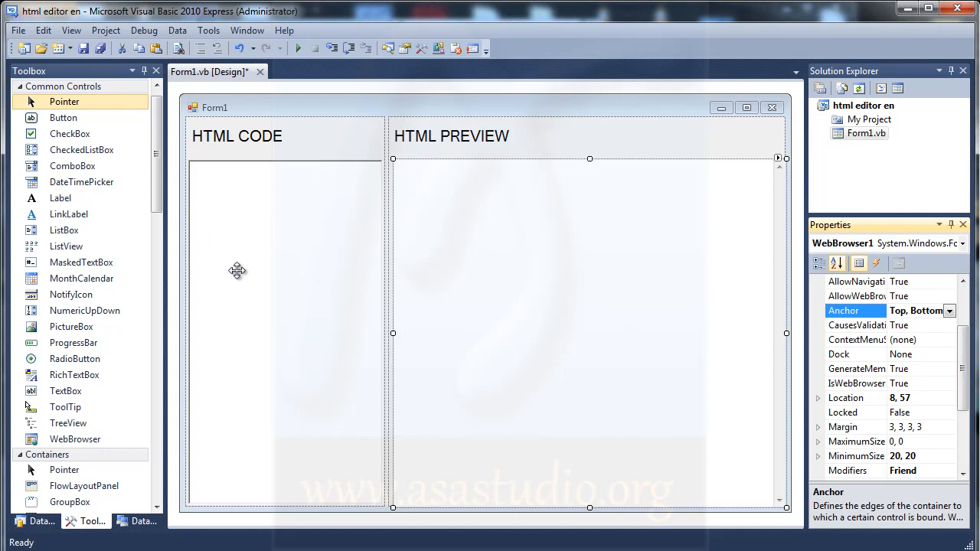
Set RichTextBox1's font to Verdana, size 10
{"action": "left_click", "coordinate": [285, 334]}
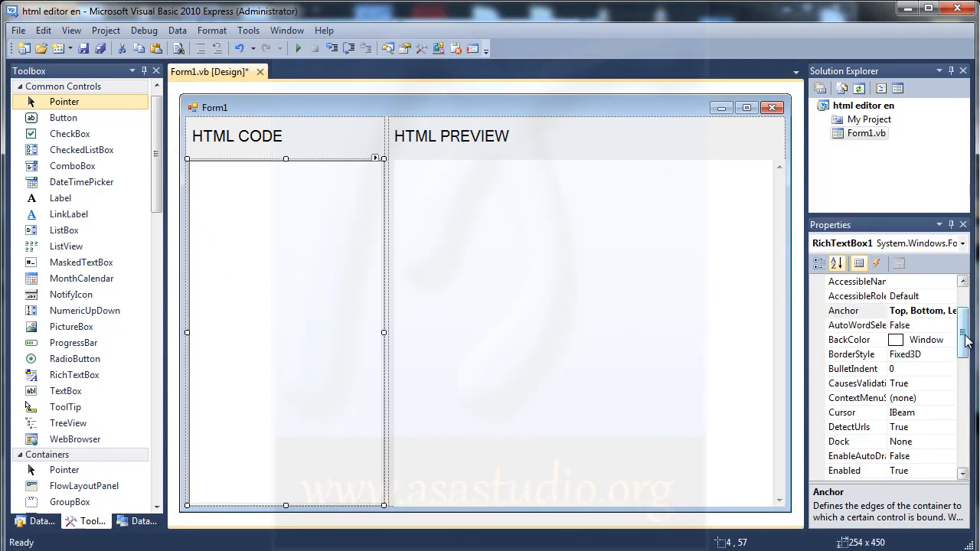
{"action": "scroll", "scroll_direction": "down", "scroll_amount": 3}
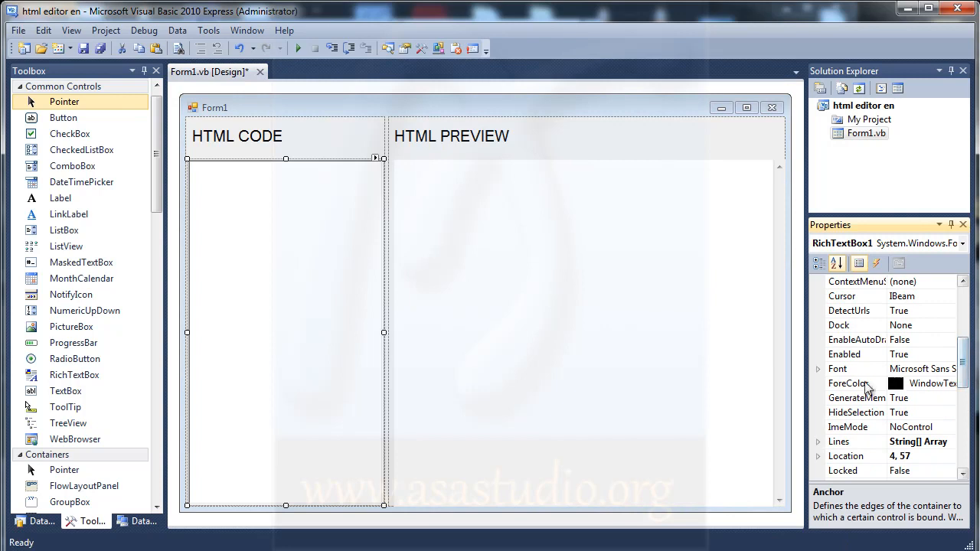
{"action": "left_click", "coordinate": [817, 367]}
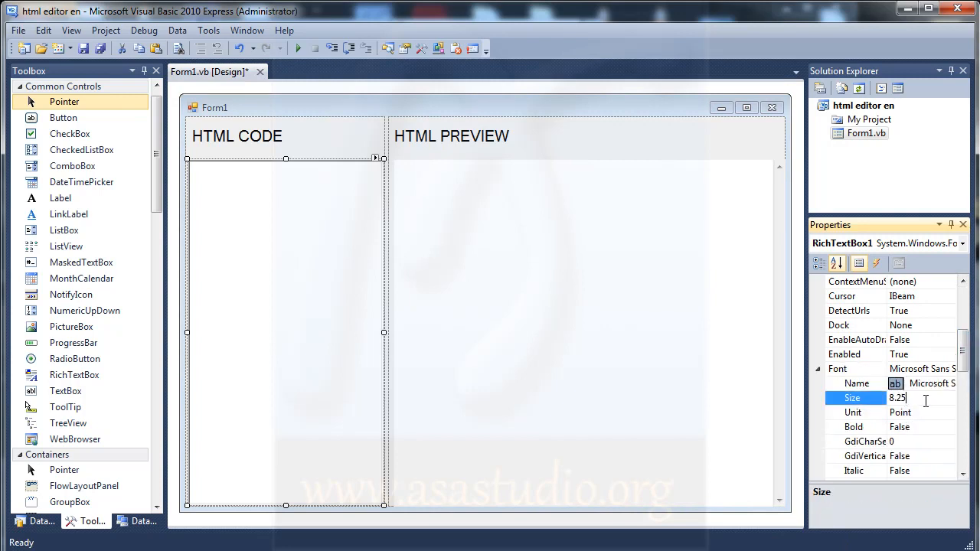
{"action": "type", "text": "10"}
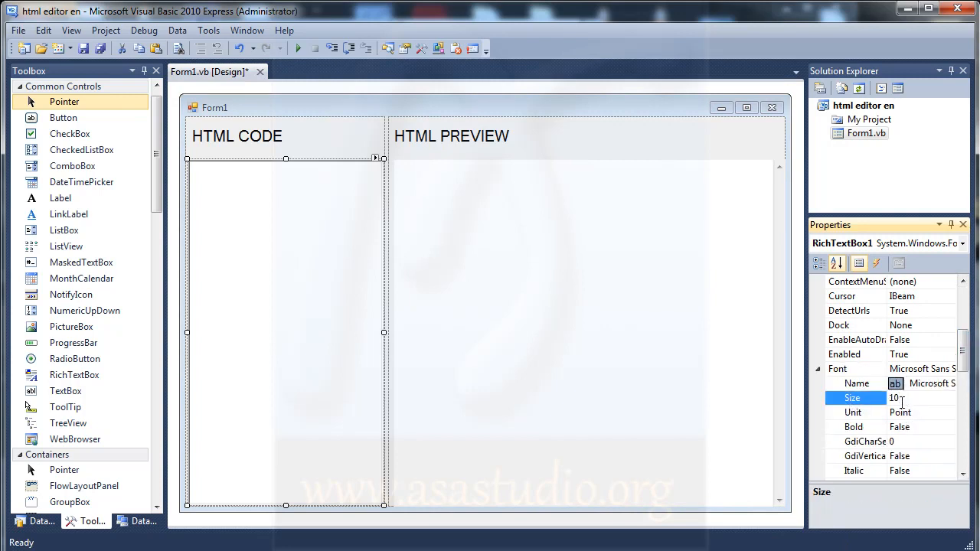
{"action": "left_click", "coordinate": [949, 383]}
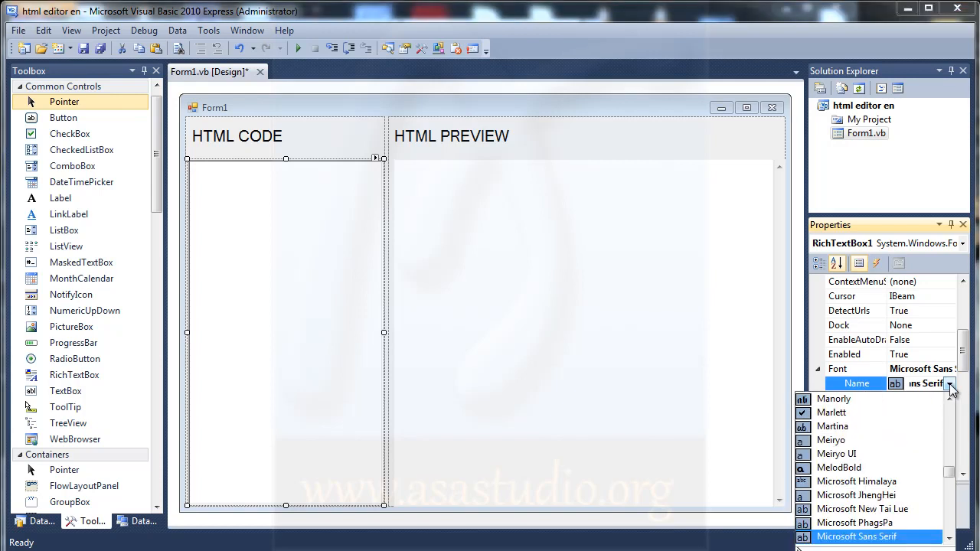
{"action": "scroll", "scroll_direction": "down", "scroll_amount": 3}
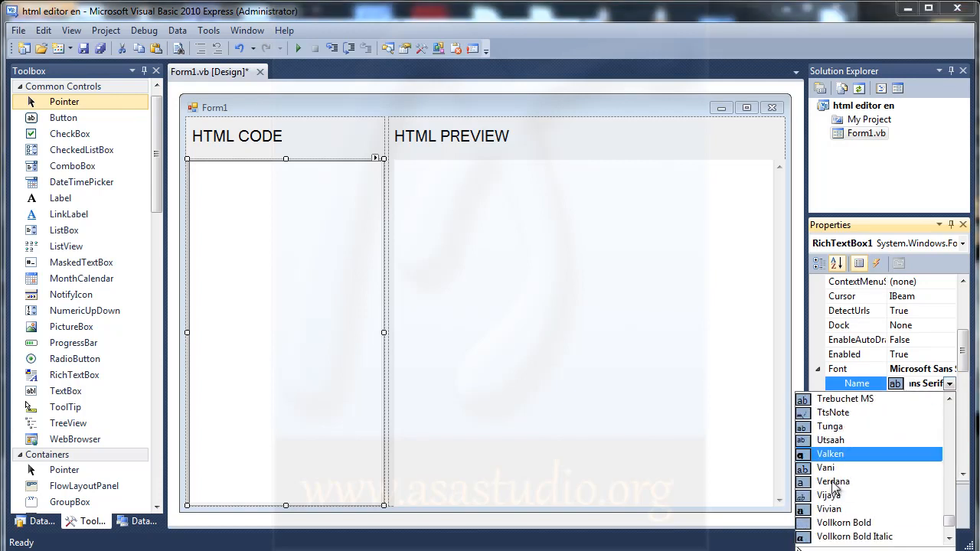
{"action": "left_click", "coordinate": [833, 481]}
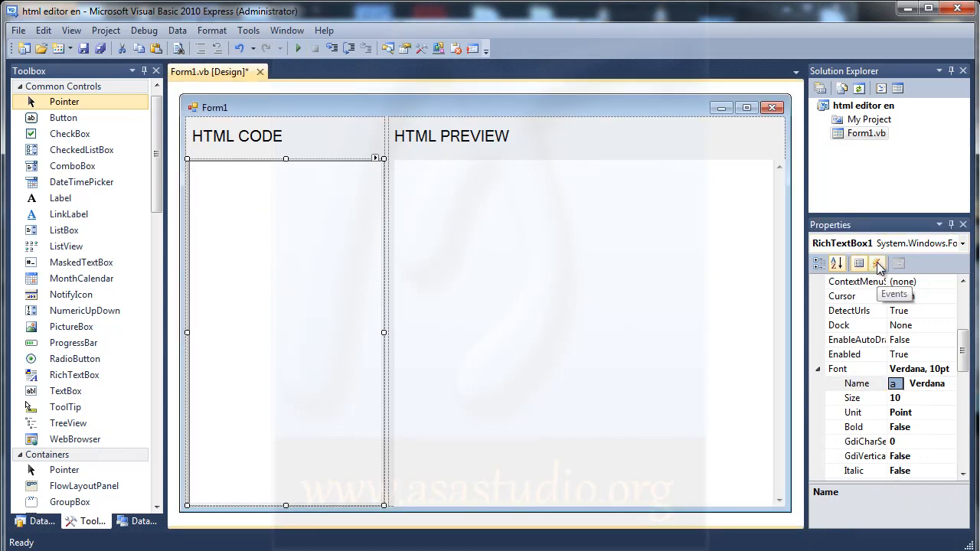
Generate the RichTextBox1 KeyUp event handler from the Properties events list
{"action": "left_click", "coordinate": [876, 263]}
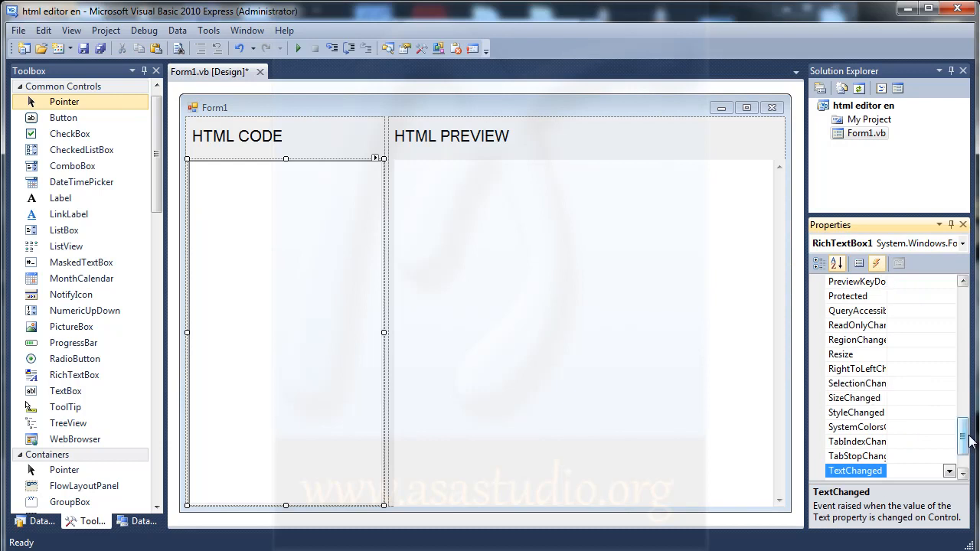
{"action": "scroll", "scroll_direction": "up", "scroll_amount": 3}
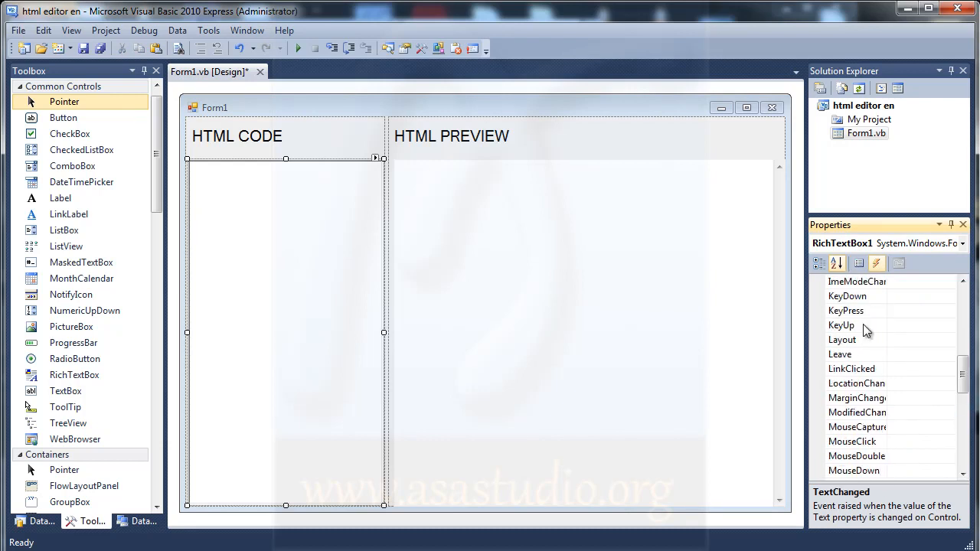
{"action": "left_click", "coordinate": [843, 324]}
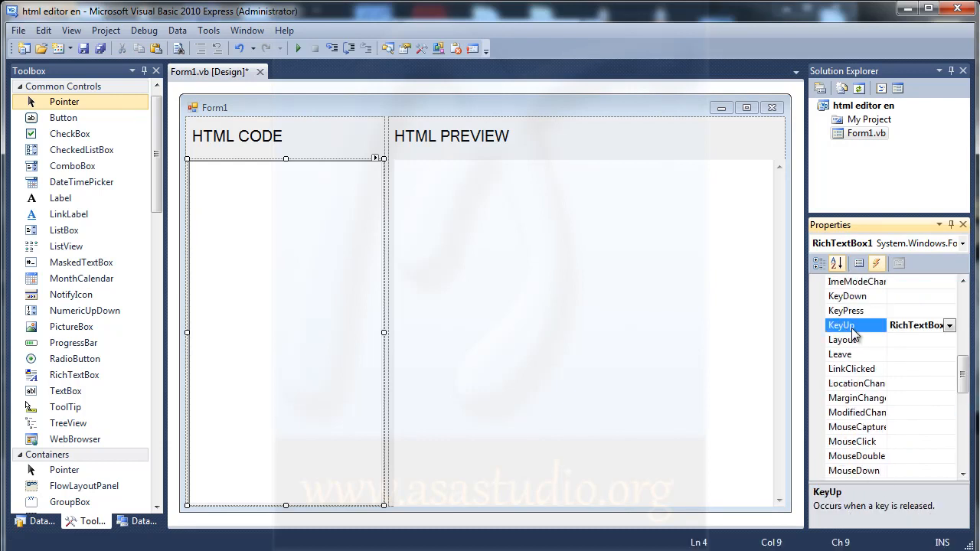
{"action": "double_click", "coordinate": [842, 325]}
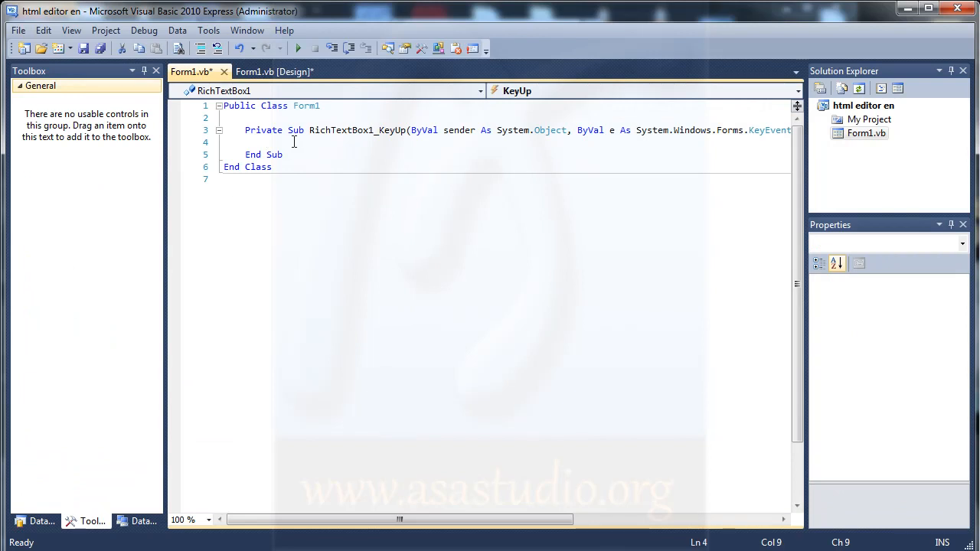
Write WebBrowser1.DocumentText = RichTextBox1.Text in the KeyUp handler and switch to Firefox
{"action": "type", "text": "web"}
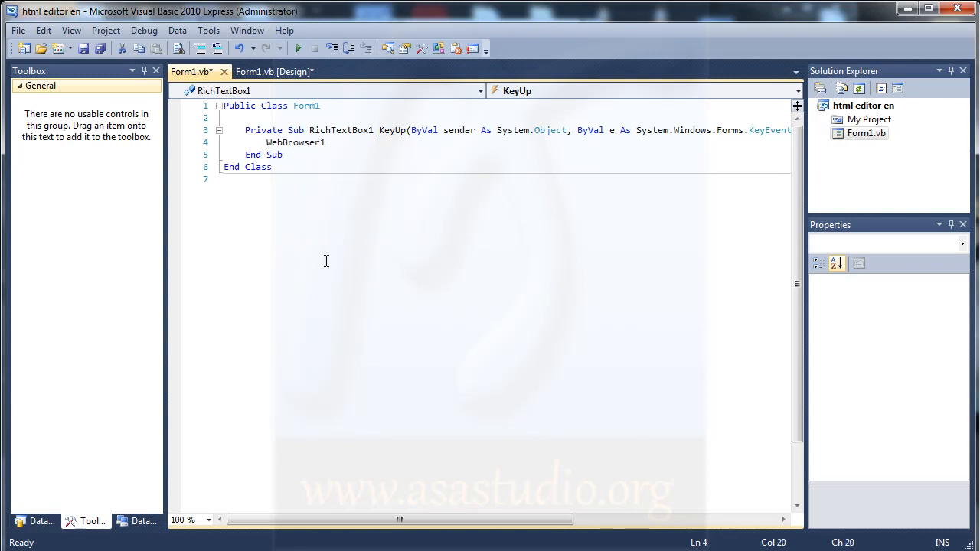
{"action": "type", "text": "do"}
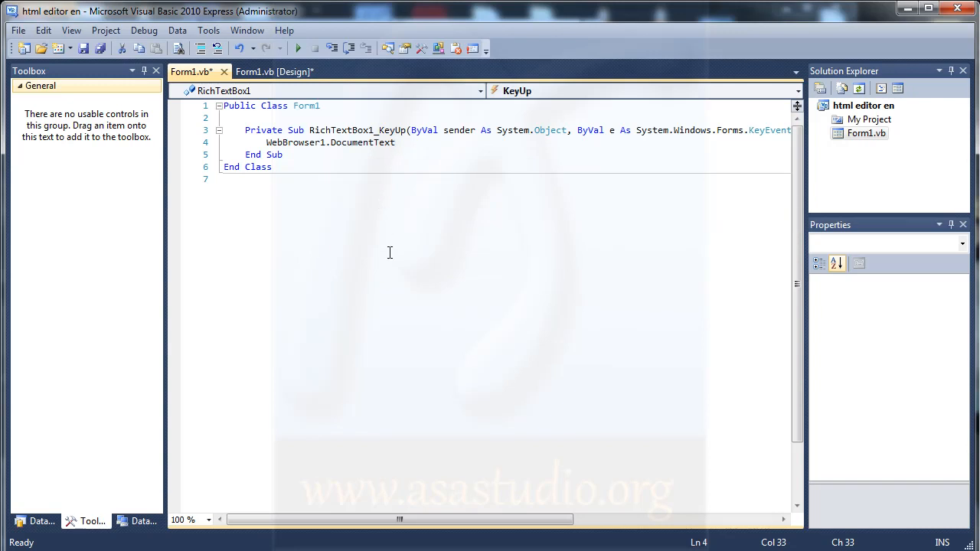
{"action": "type", "text": "=r"}
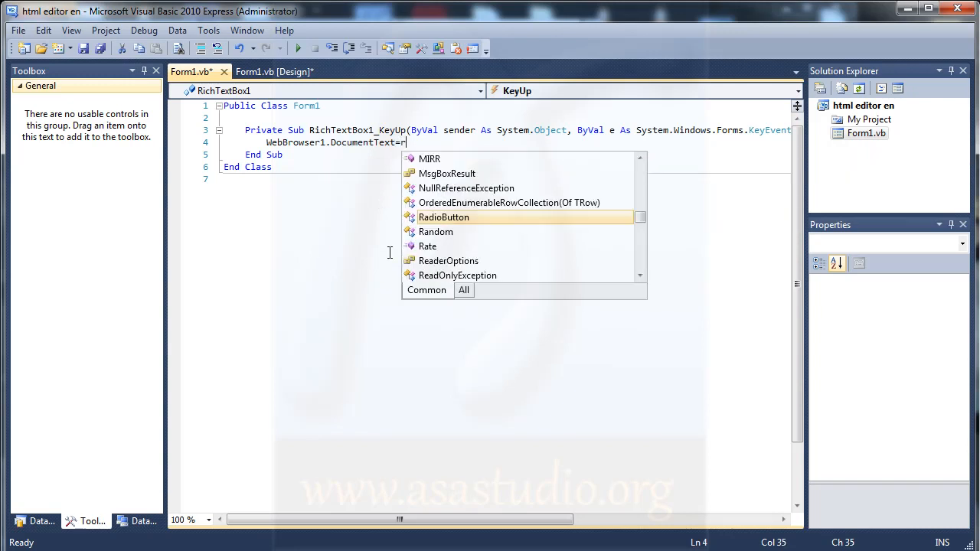
{"action": "type", "text": "ichTextBox1."}
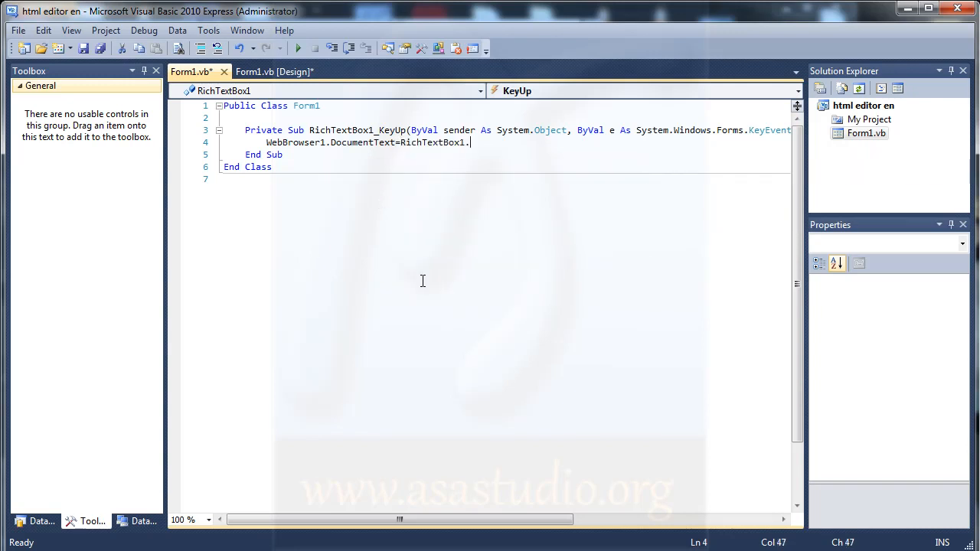
{"action": "type", "text": "t"}
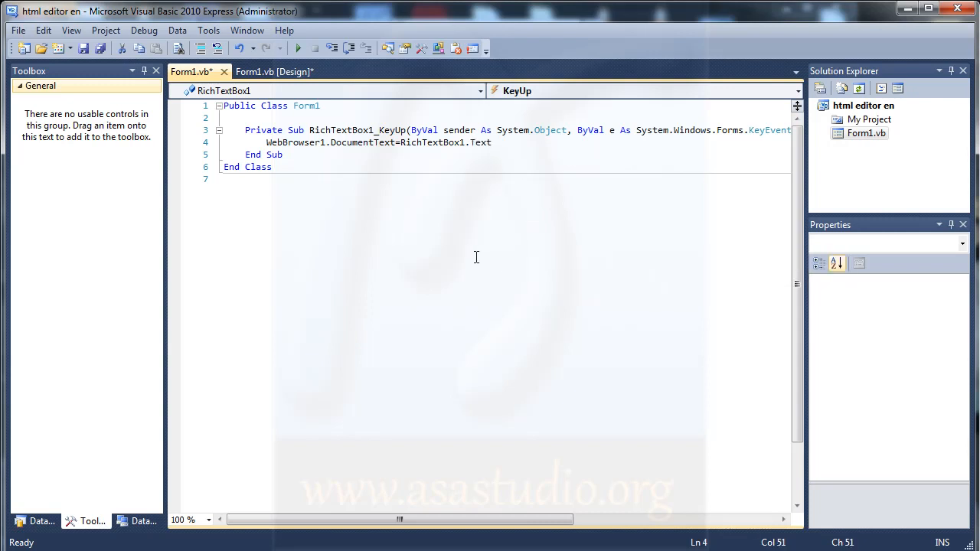
{"action": "left_click", "coordinate": [297, 47]}
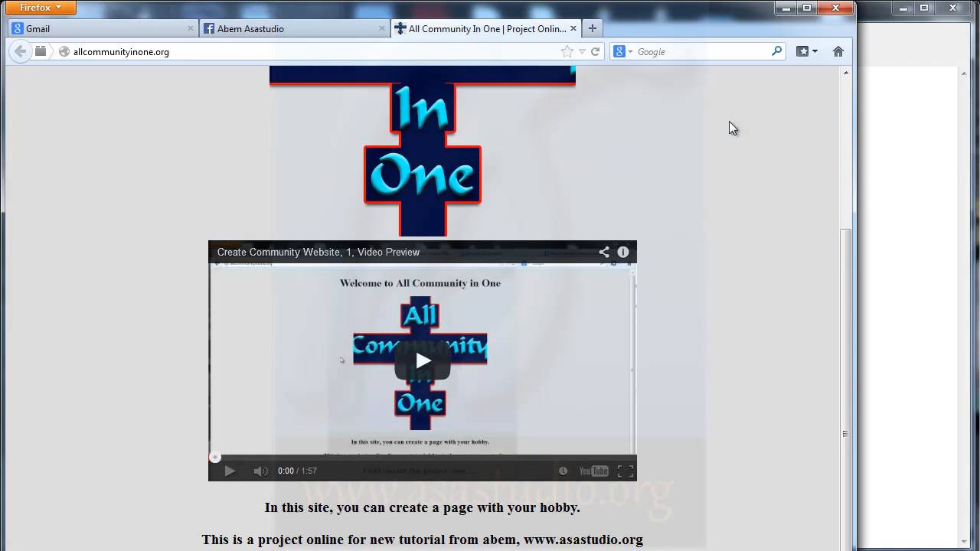
View the page source of allcommunityinone.org and select it all for copying
{"action": "right_click", "coordinate": [732, 126]}
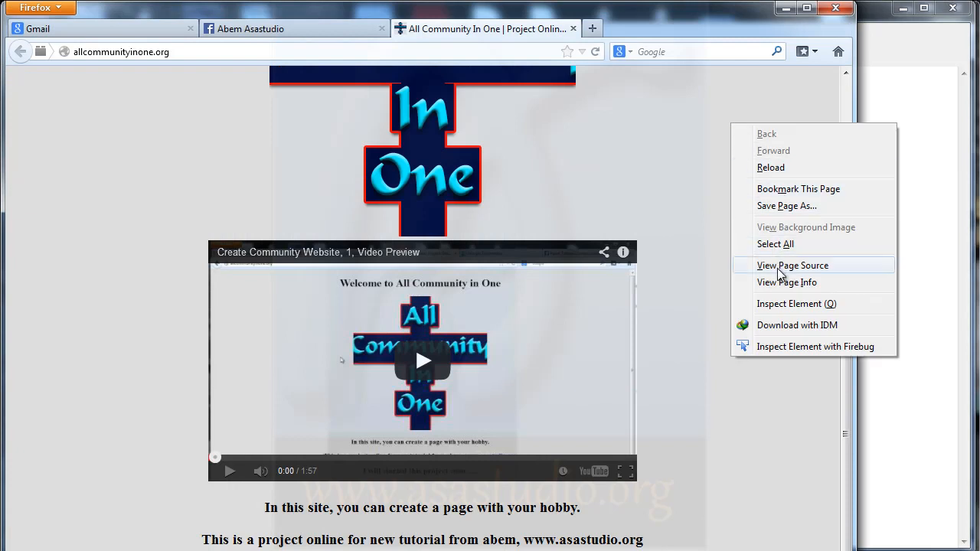
{"action": "left_click", "coordinate": [793, 265]}
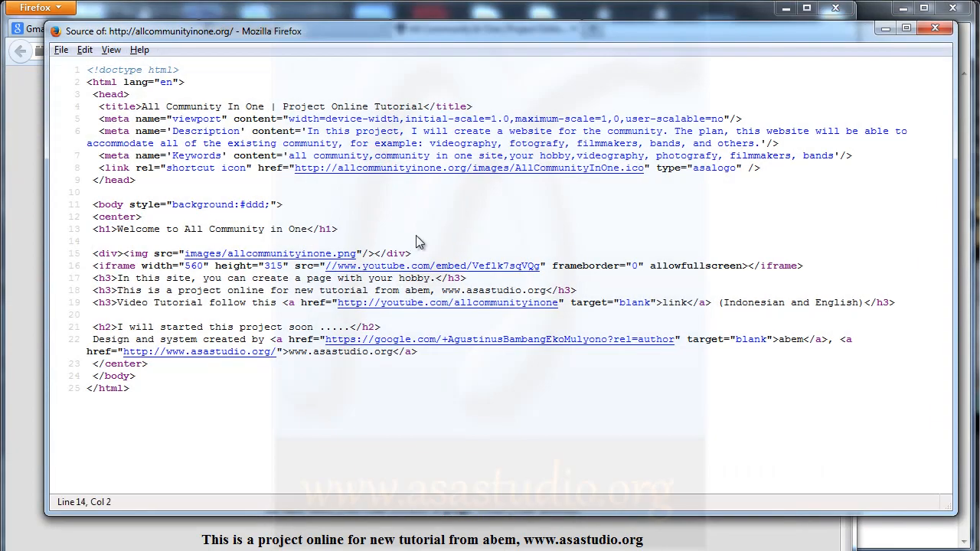
{"action": "key", "text": "ctrl+a"}
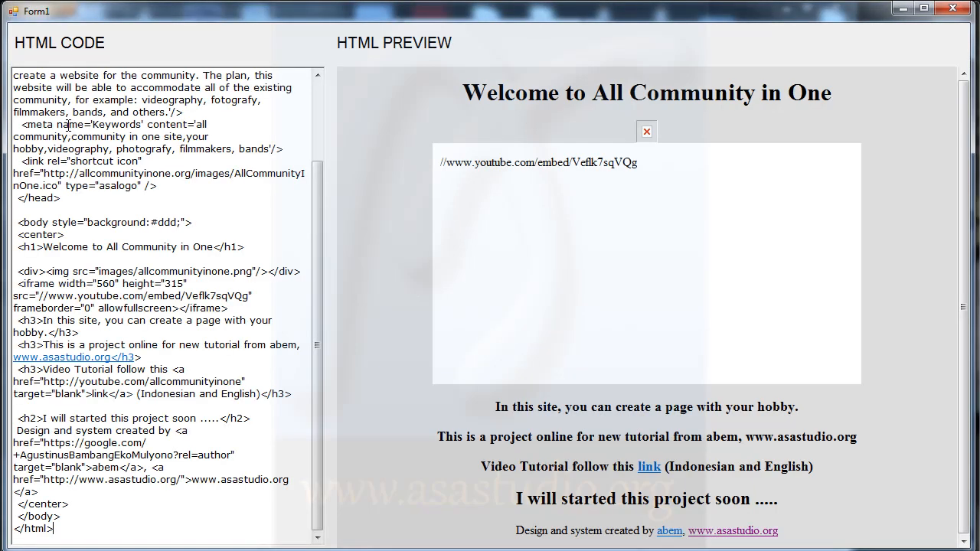
{"action": "mouse_move", "coordinate": [723, 77]}
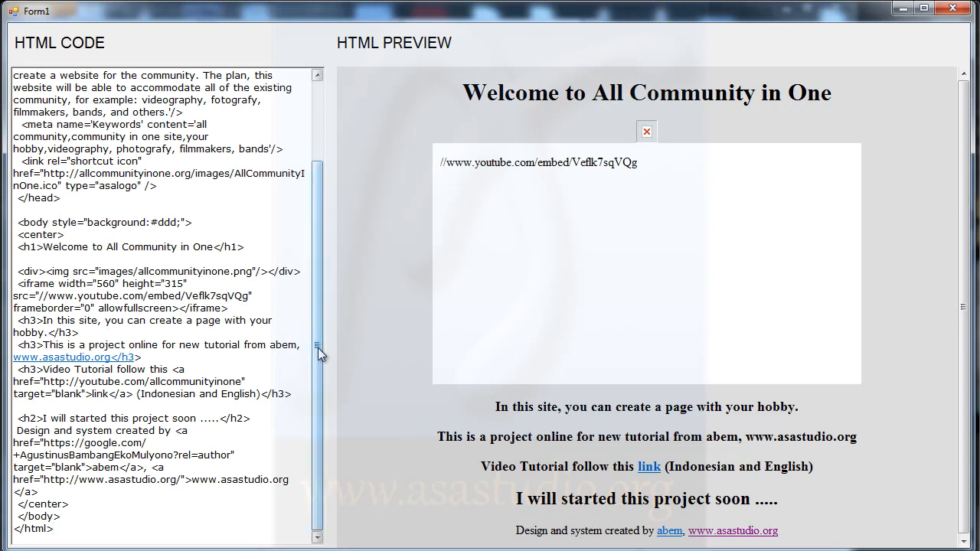
Scroll the pasted page source in the code pane while the preview renders the community page
{"action": "scroll", "scroll_direction": "up", "scroll_amount": 3}
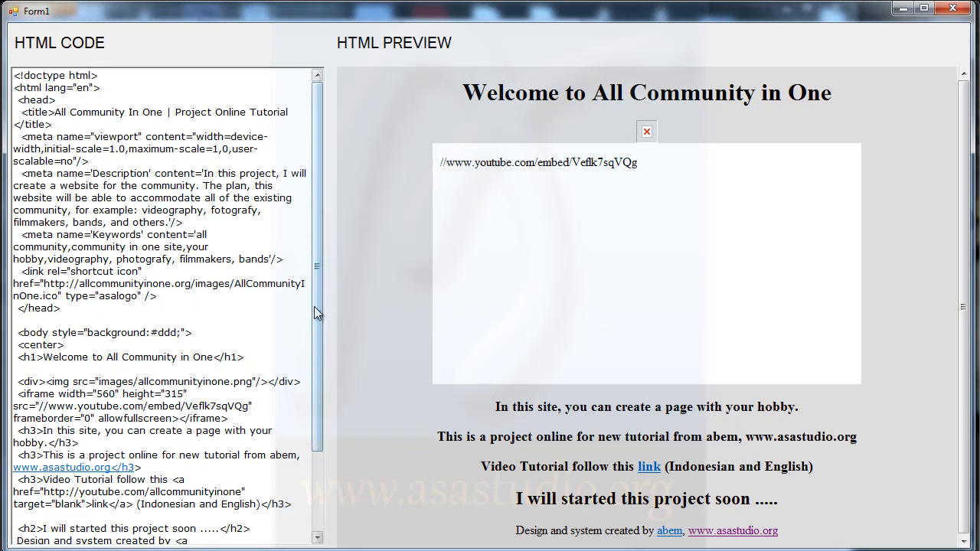
{"action": "scroll", "scroll_direction": "down", "scroll_amount": 3}
{"action": "type", "text": "http://allcommunityinone.org/"}
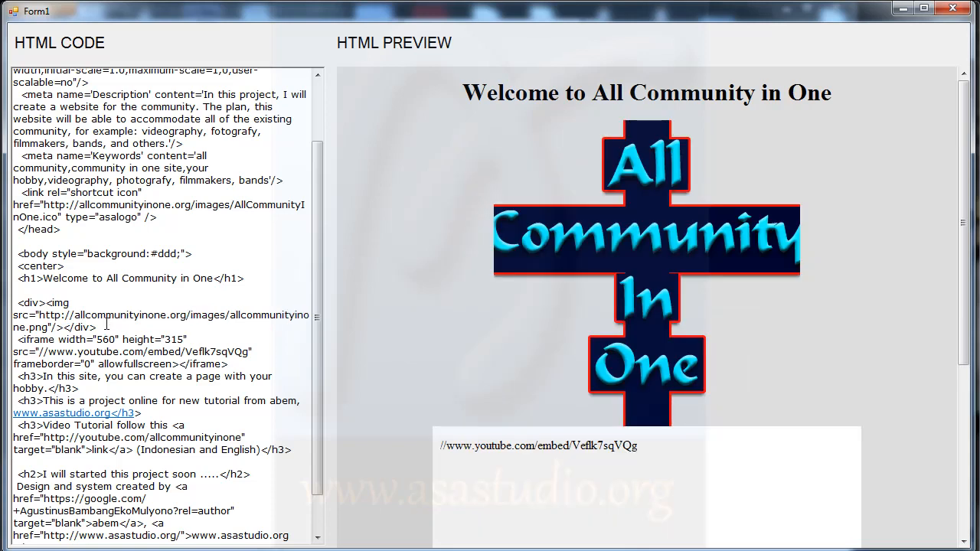
{"action": "mouse_move", "coordinate": [383, 343]}
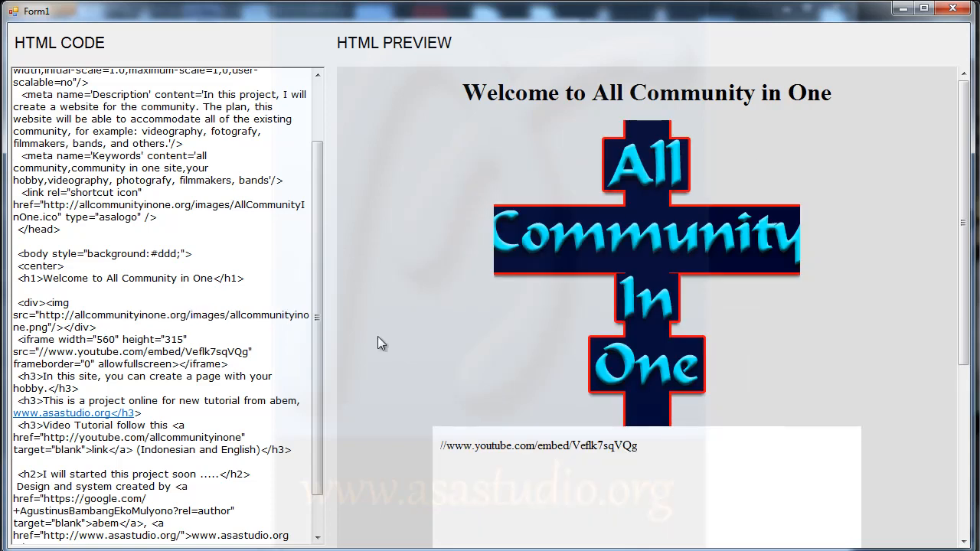
Scroll the preview to check the logo image and embedded YouTube video render from absolute URLs
{"action": "scroll", "scroll_direction": "down", "scroll_amount": 3}
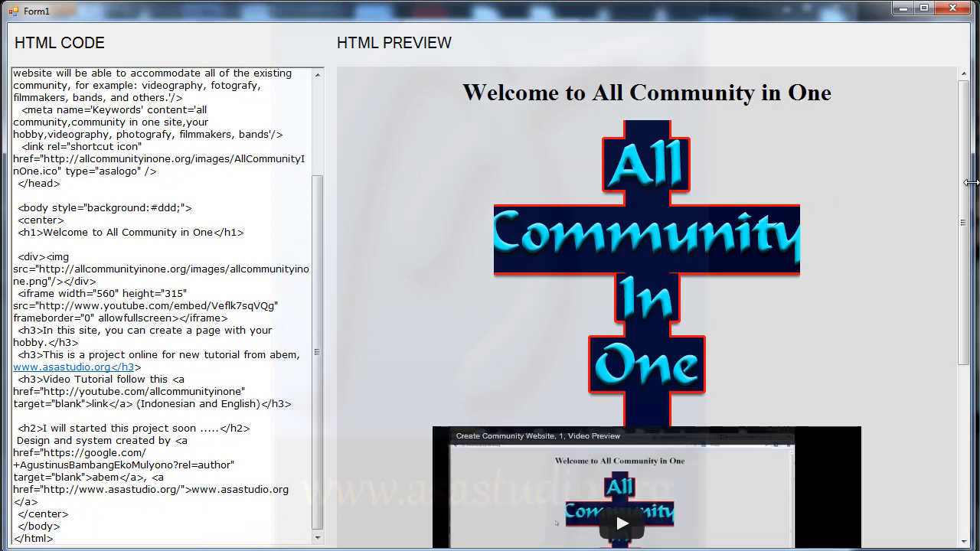
{"action": "scroll", "scroll_direction": "down", "scroll_amount": 3}
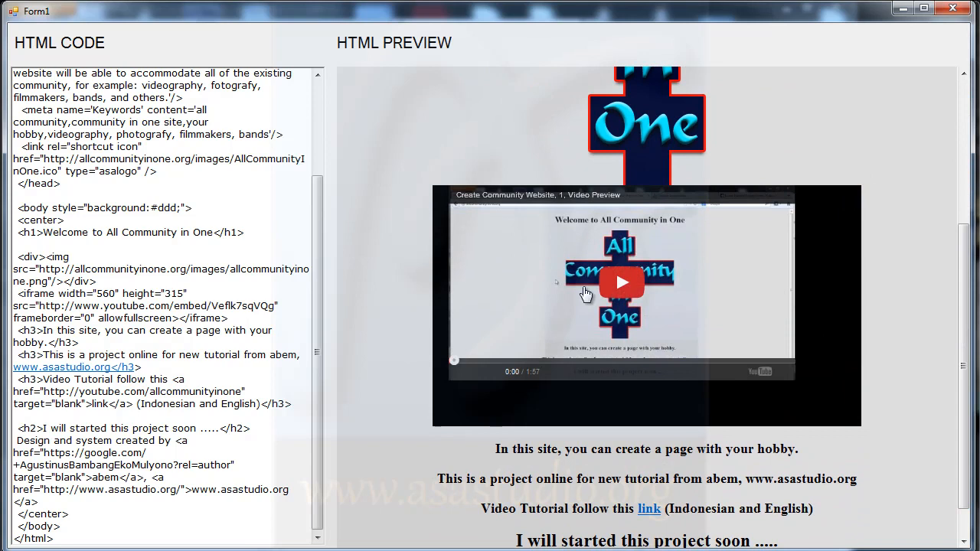
{"action": "scroll", "scroll_direction": "down", "scroll_amount": 3}
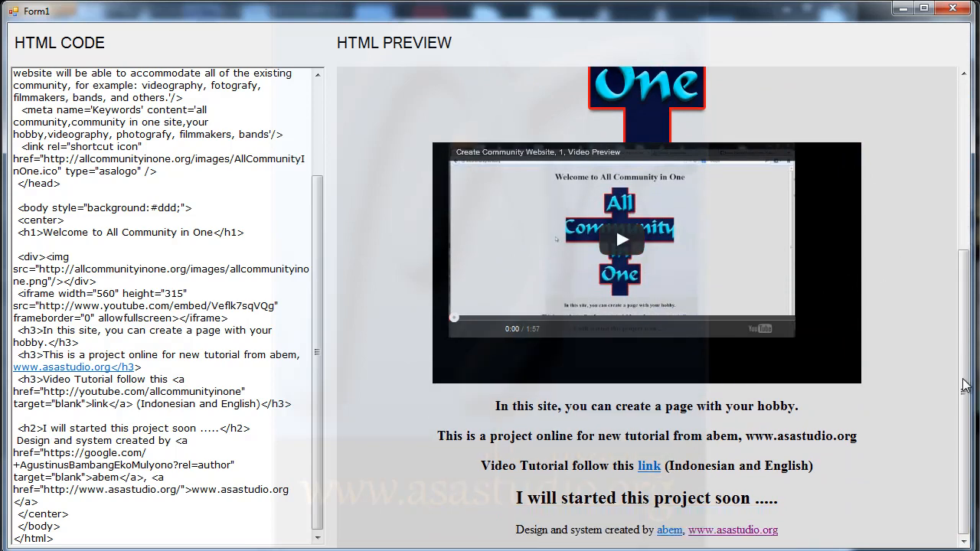
{"action": "scroll", "scroll_direction": "up", "scroll_amount": 3}
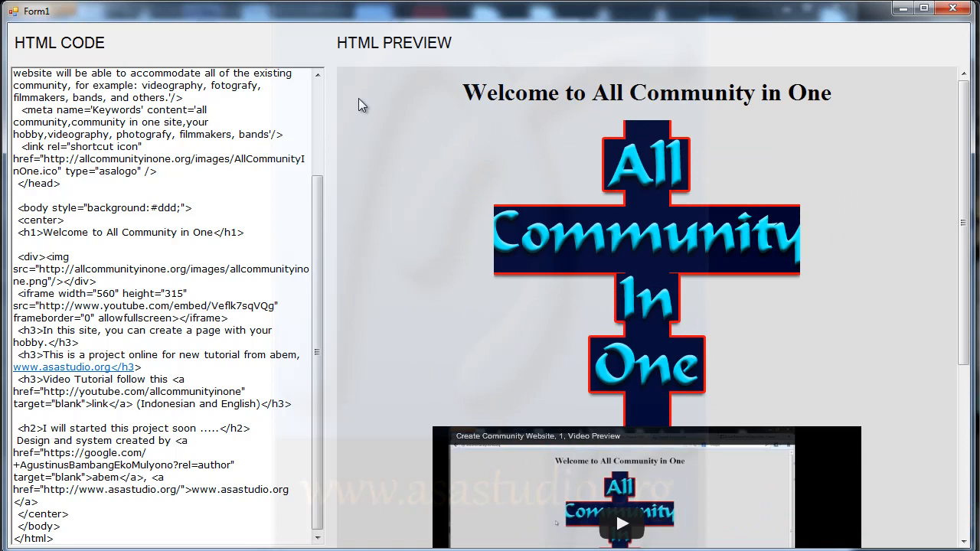
{"action": "scroll", "scroll_direction": "up", "scroll_amount": 3}
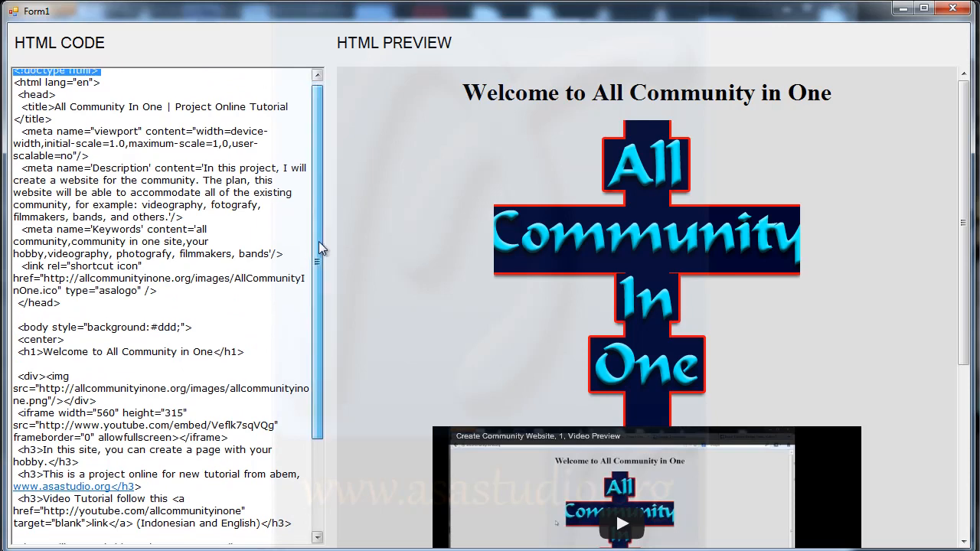
{"action": "scroll", "scroll_direction": "down", "scroll_amount": 3}
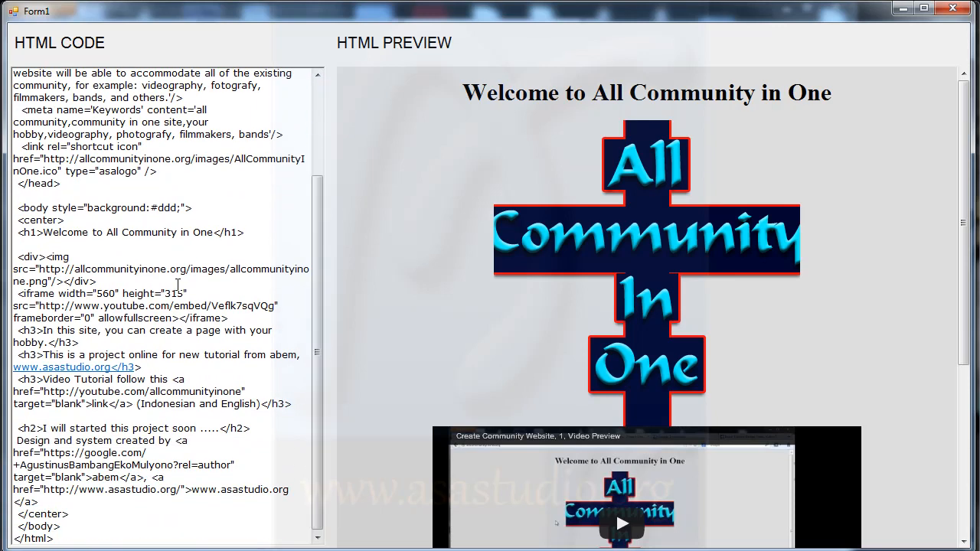